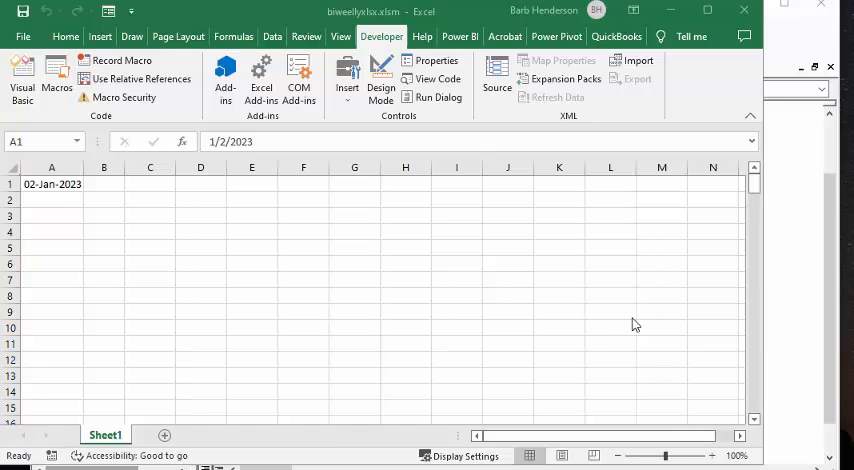
mouse_move(270, 397)
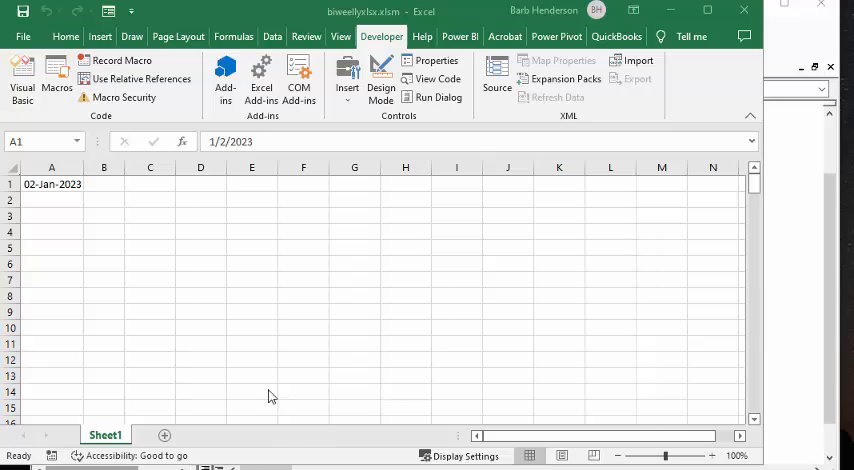
mouse_move(253, 394)
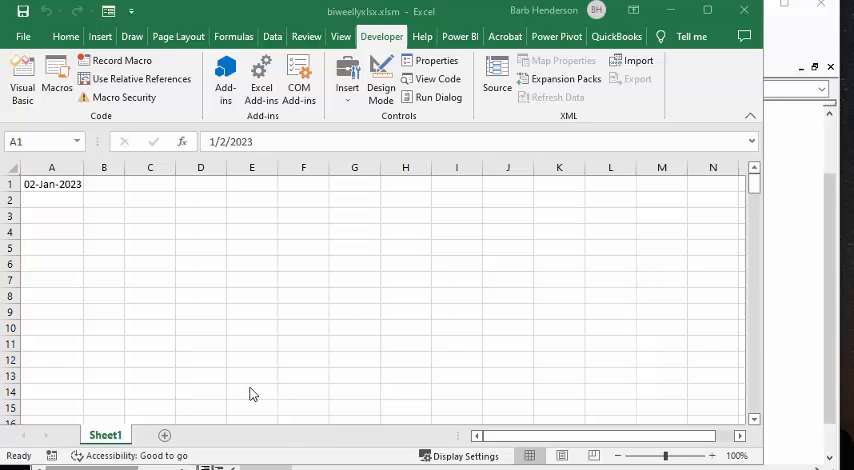
mouse_move(390, 319)
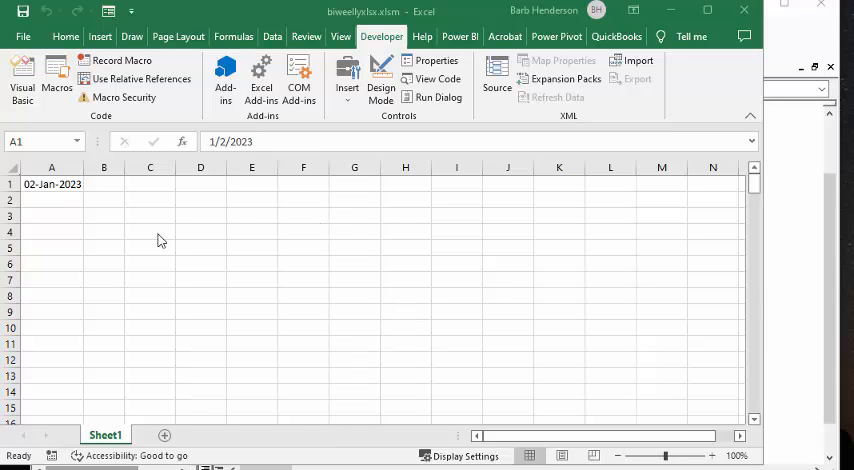
mouse_move(38, 188)
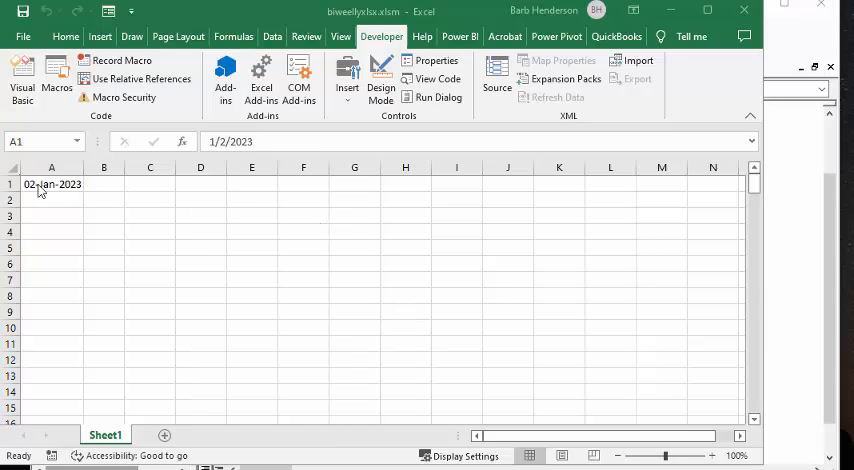
mouse_move(101, 197)
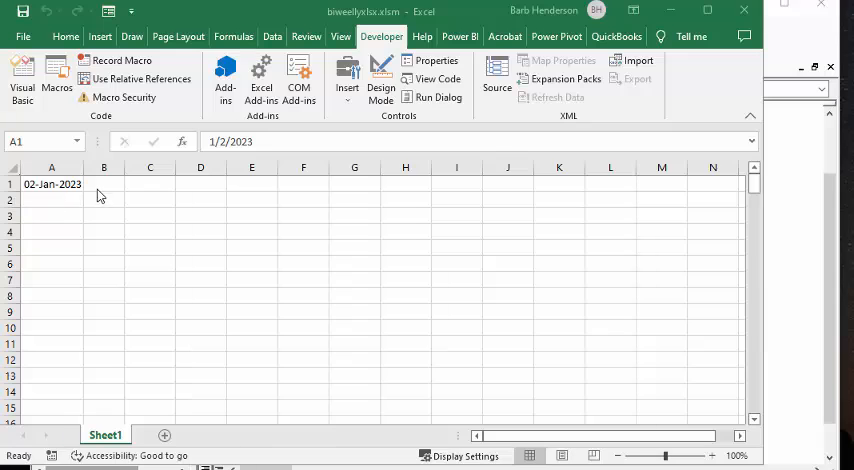
mouse_move(110, 185)
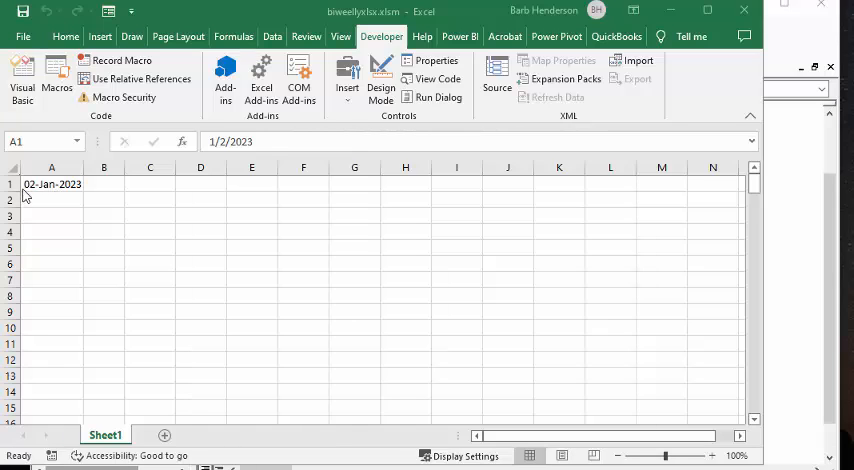
mouse_move(37, 196)
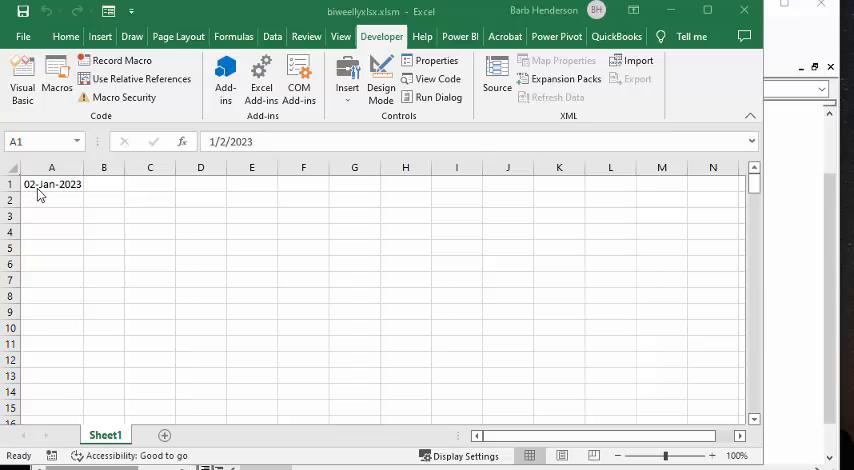
mouse_move(84, 198)
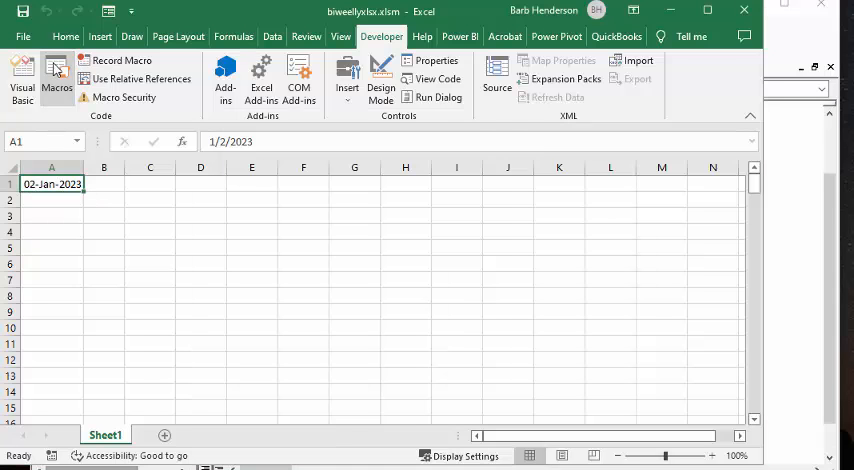
Run the everyweek macro from the workbook's macro list
click(55, 78)
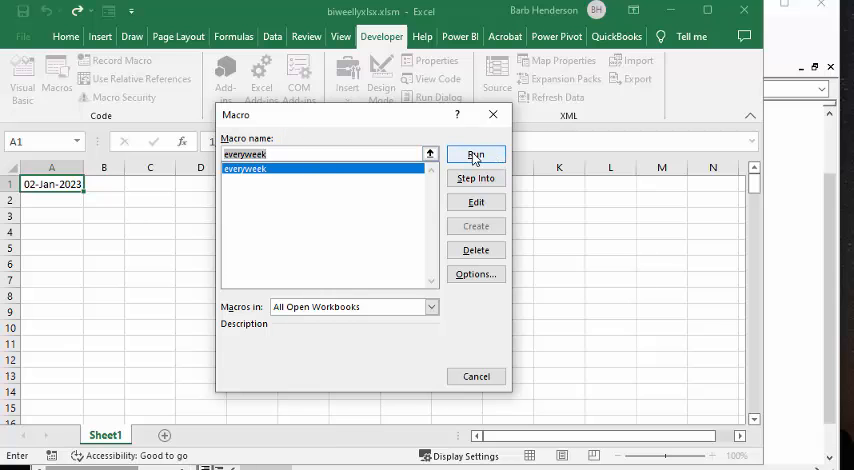
click(475, 154)
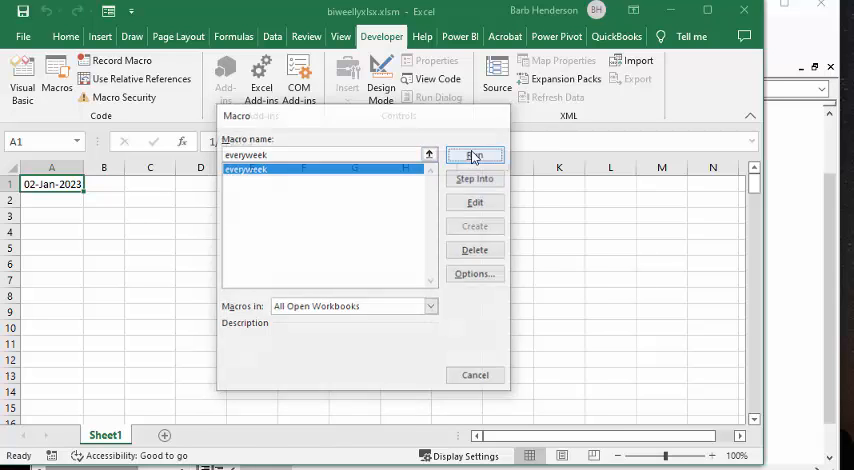
Scroll to the first sheet tabs and return to Sheet1 with the 02-Jan-2023 start date
click(475, 155)
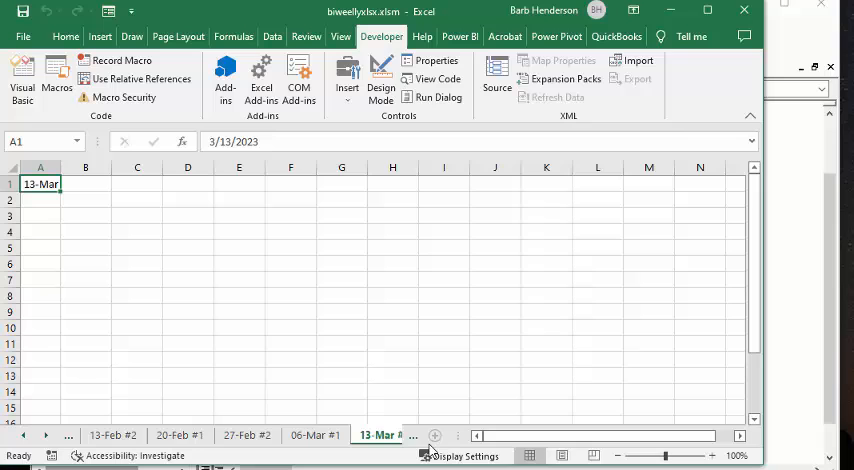
mouse_move(16, 436)
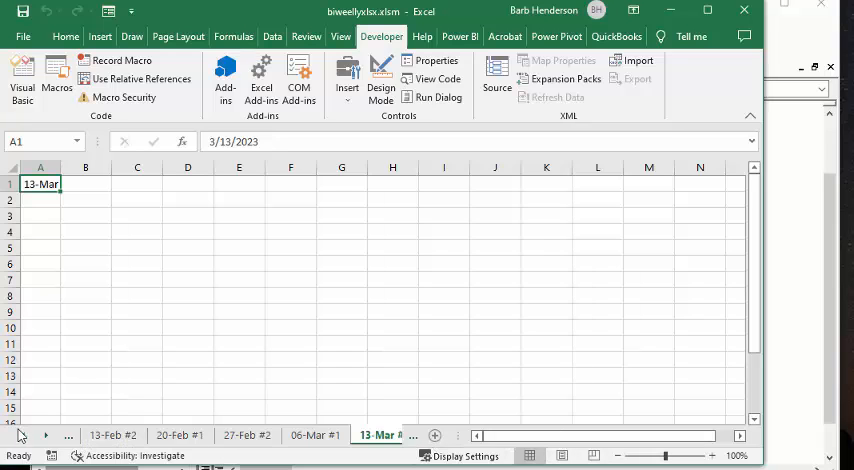
click(20, 437)
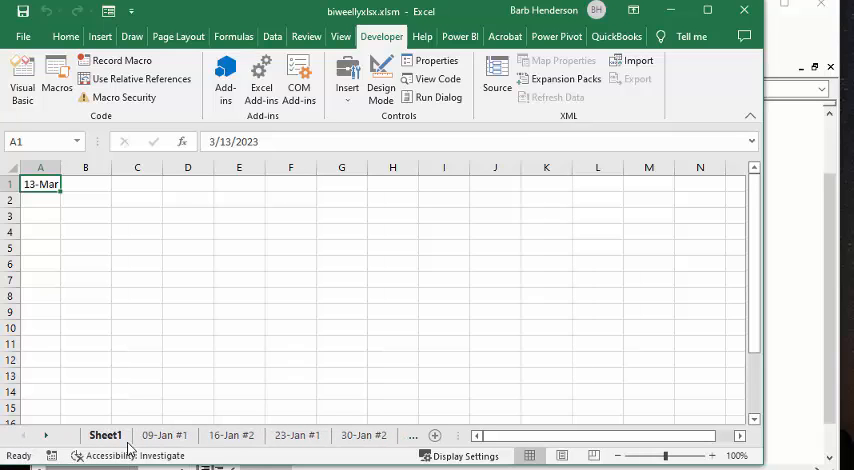
click(161, 435)
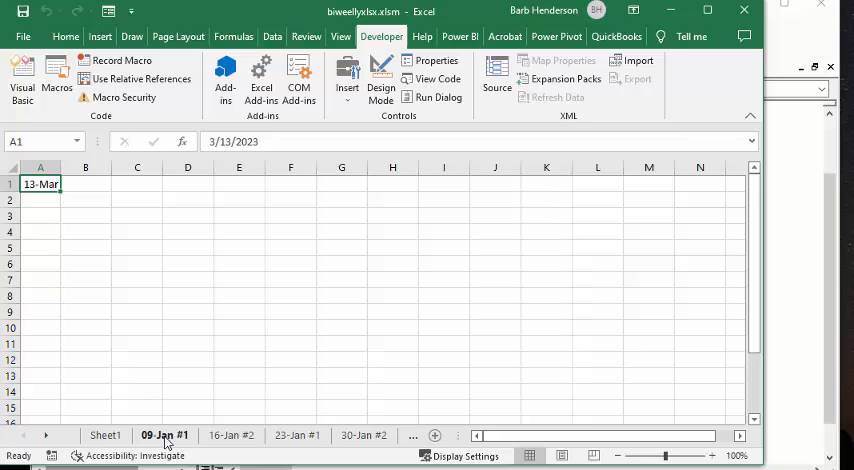
Browse the generated week tabs from 09-Jan #1 through 13-Mar
click(101, 436)
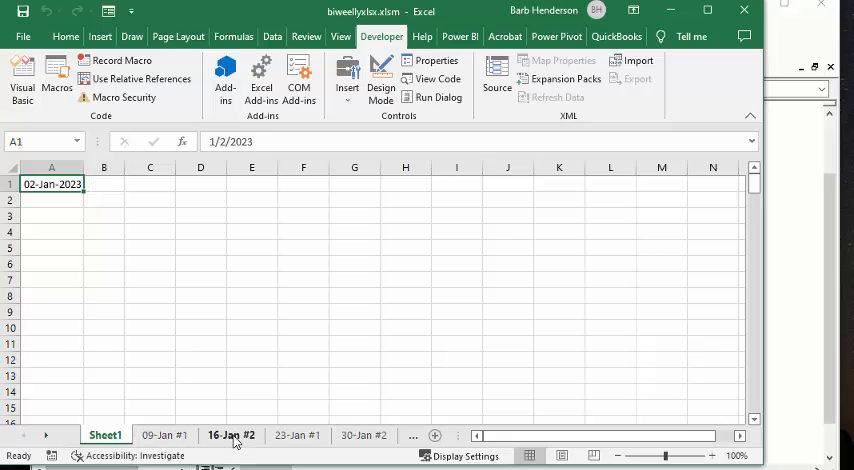
click(366, 435)
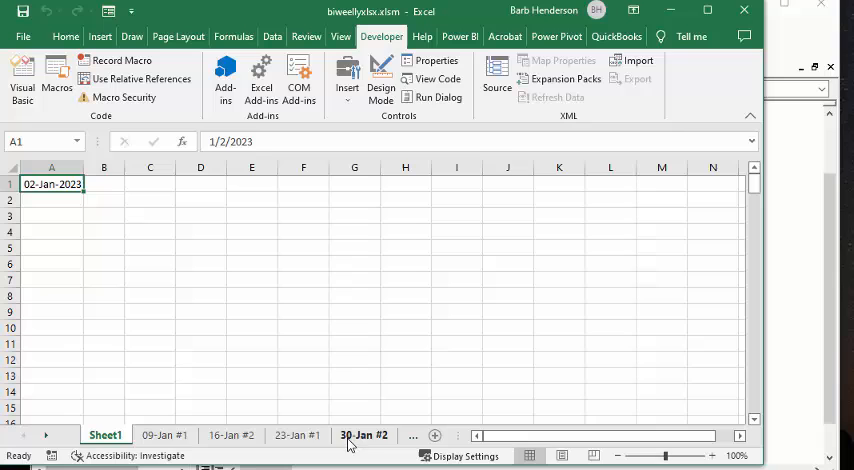
click(43, 436)
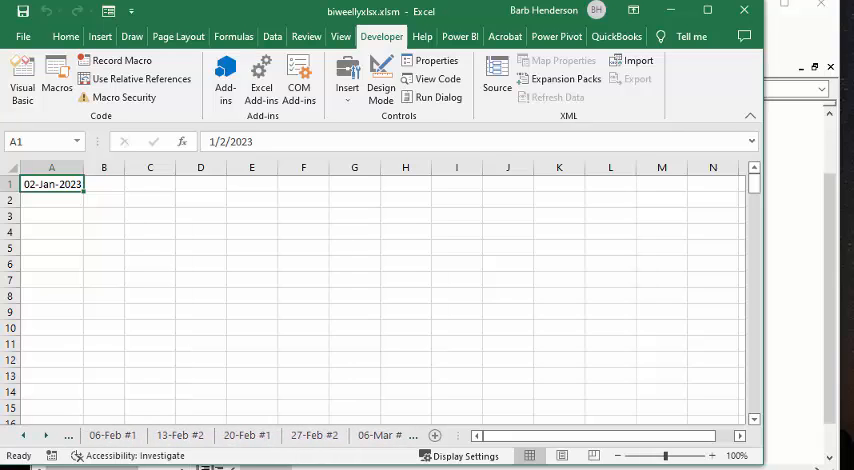
mouse_move(796, 266)
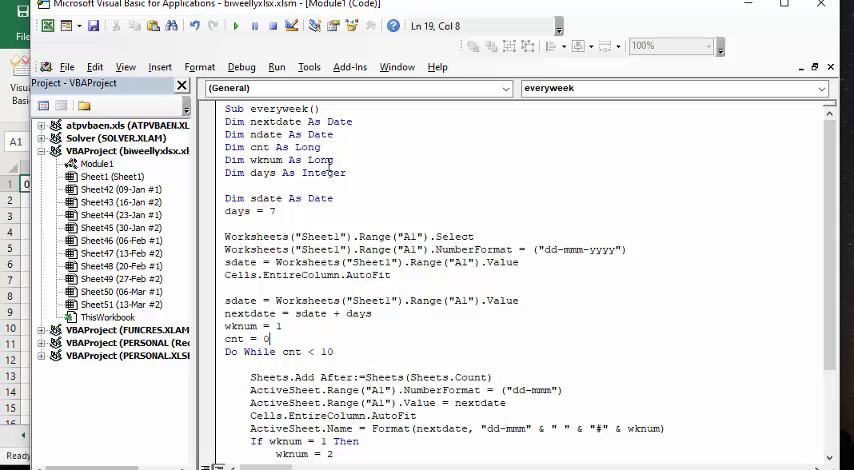
mouse_move(357, 216)
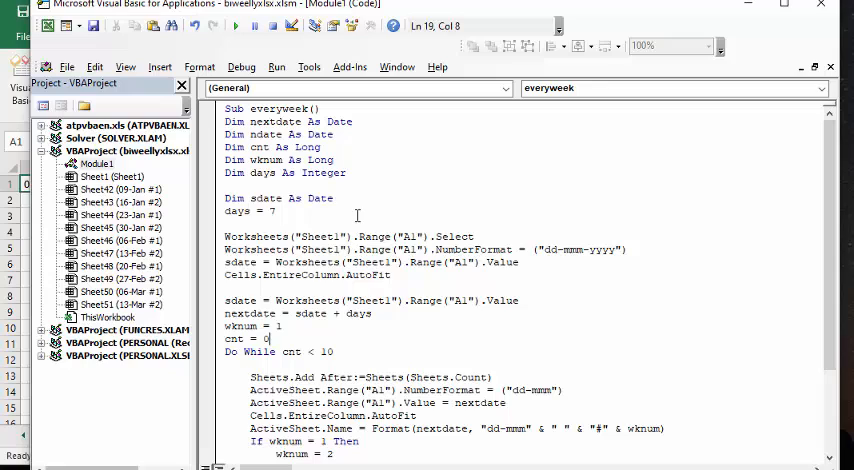
mouse_move(302, 198)
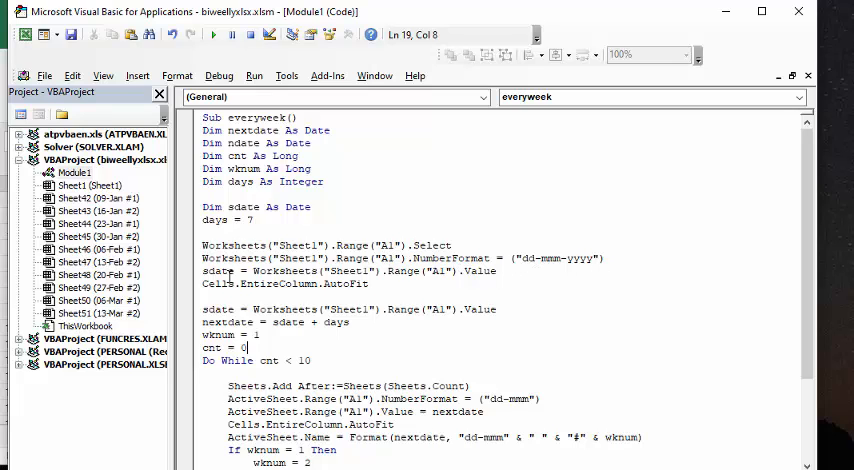
mouse_move(398, 276)
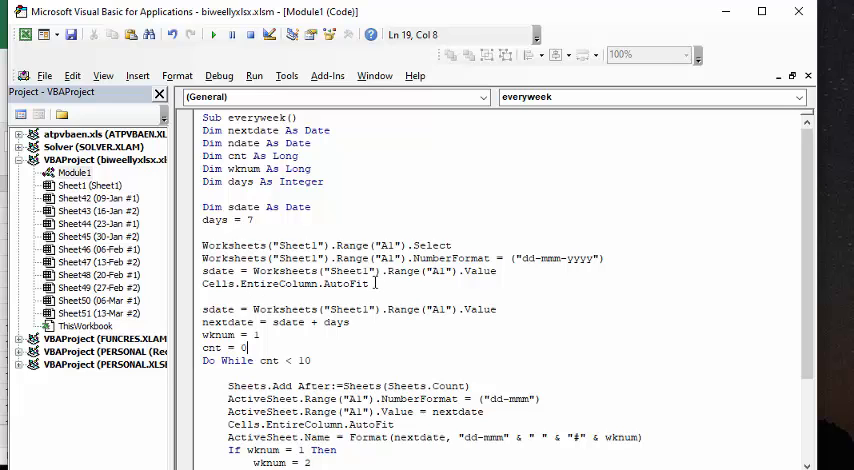
Scroll through Module1's everyweek Sub in the VBA code window
scroll(down, 3)
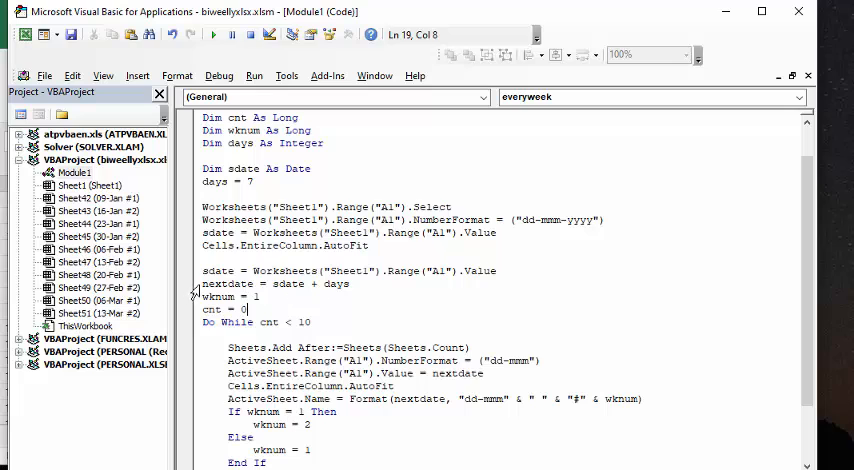
mouse_move(313, 287)
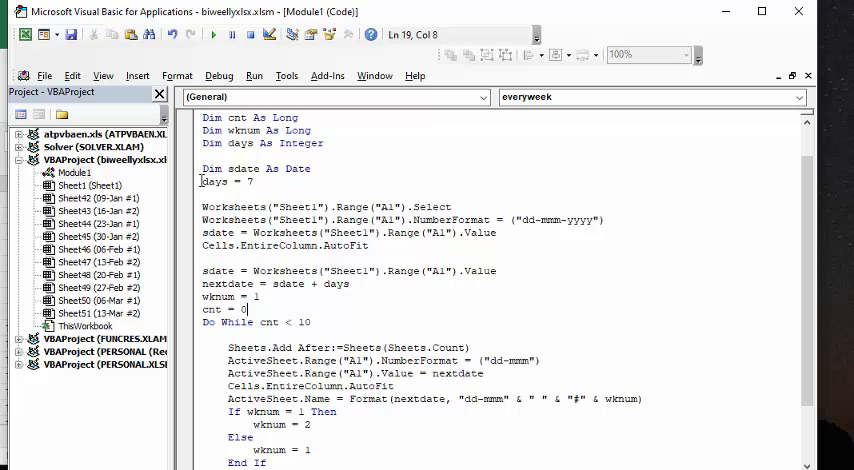
mouse_move(243, 182)
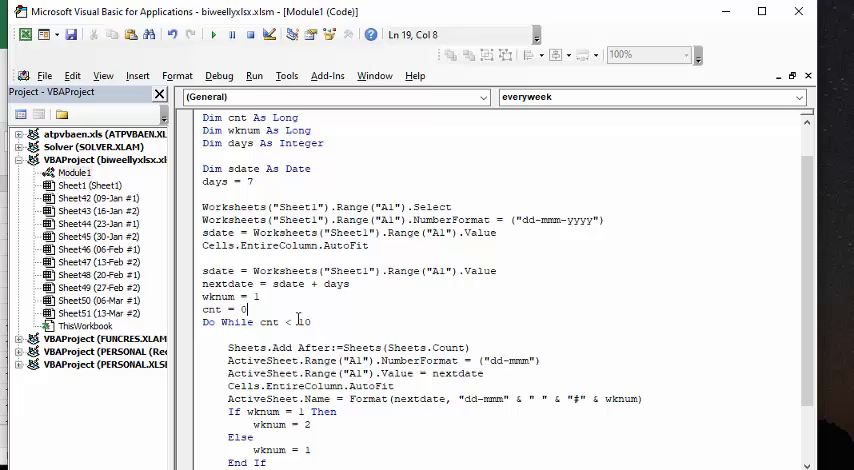
mouse_move(390, 312)
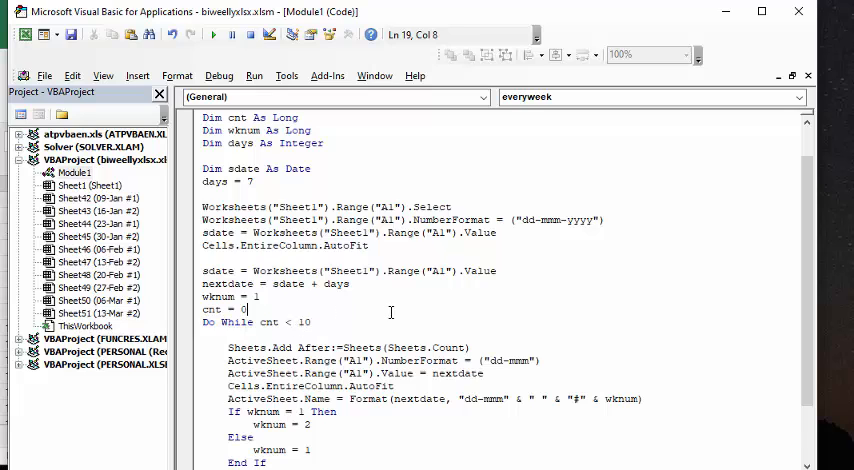
scroll(down, 3)
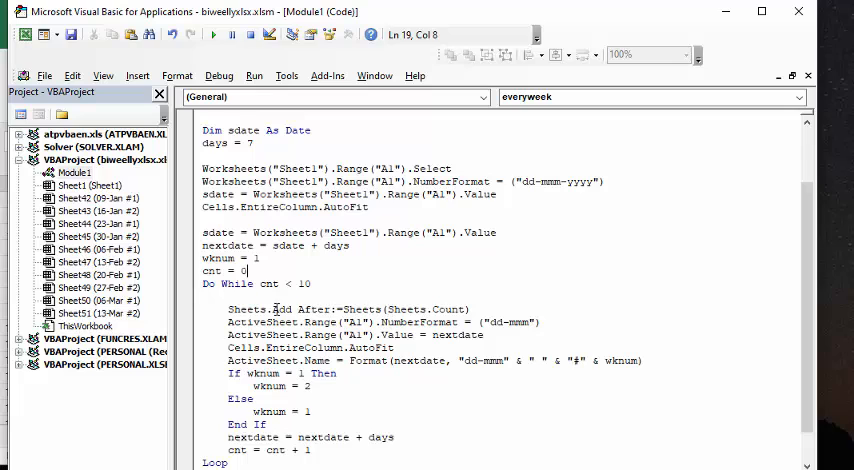
mouse_move(371, 308)
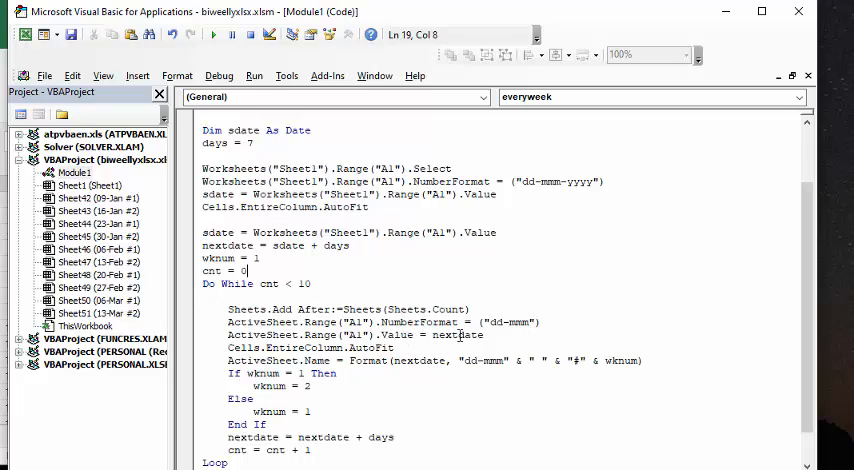
mouse_move(220, 330)
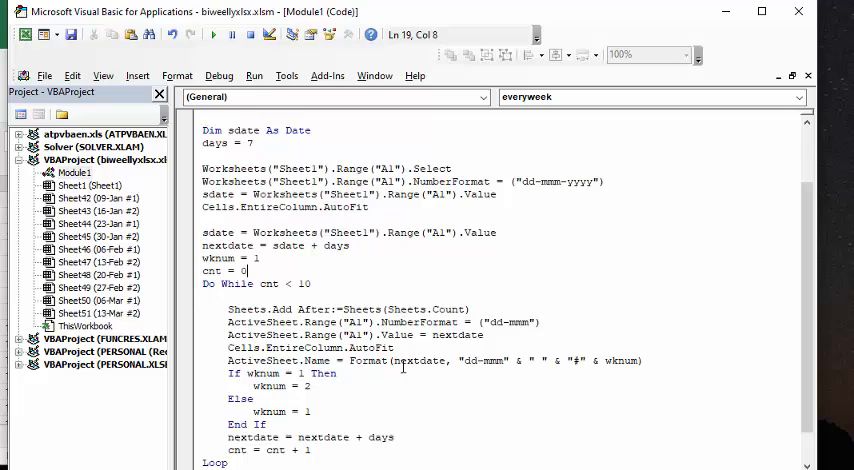
mouse_move(424, 361)
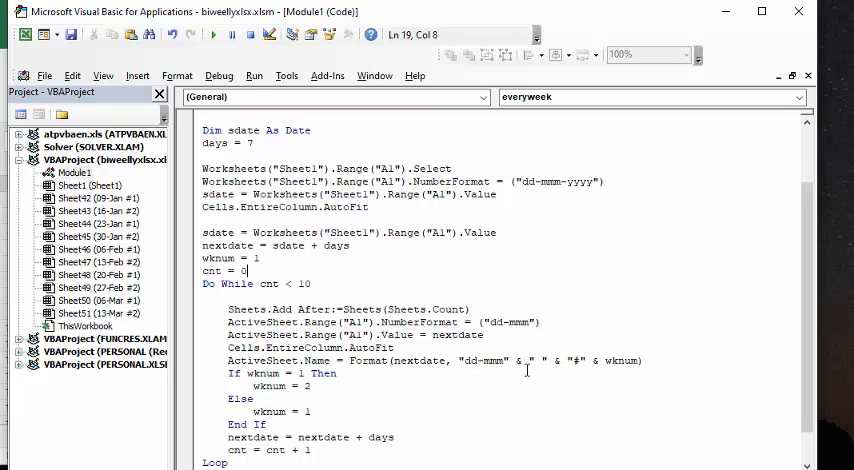
mouse_move(615, 361)
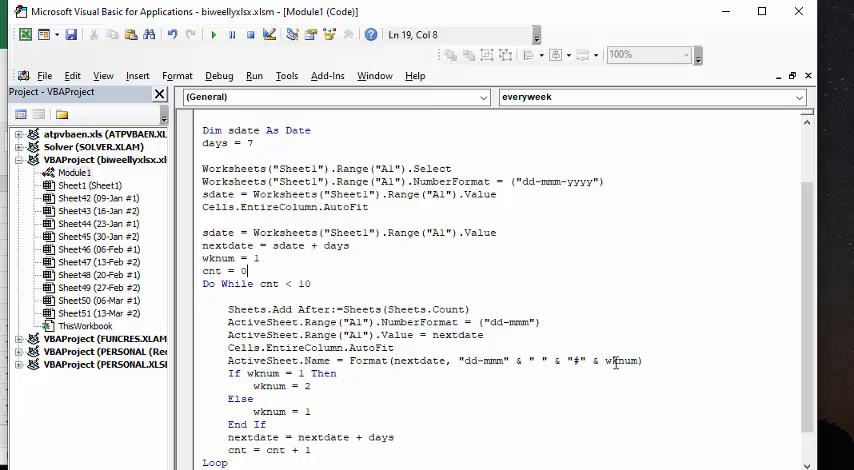
scroll(down, 3)
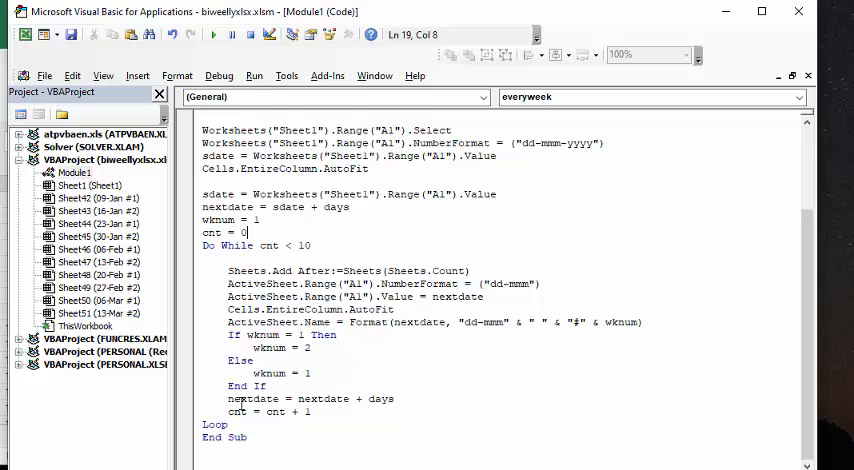
mouse_move(382, 402)
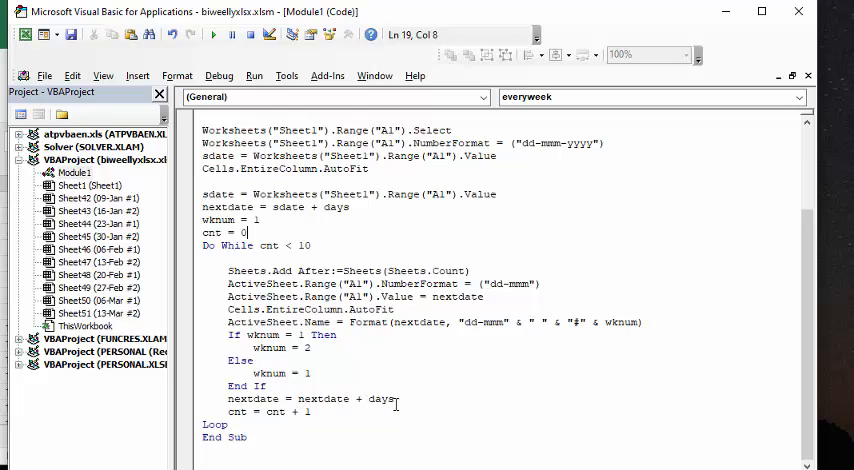
mouse_move(392, 411)
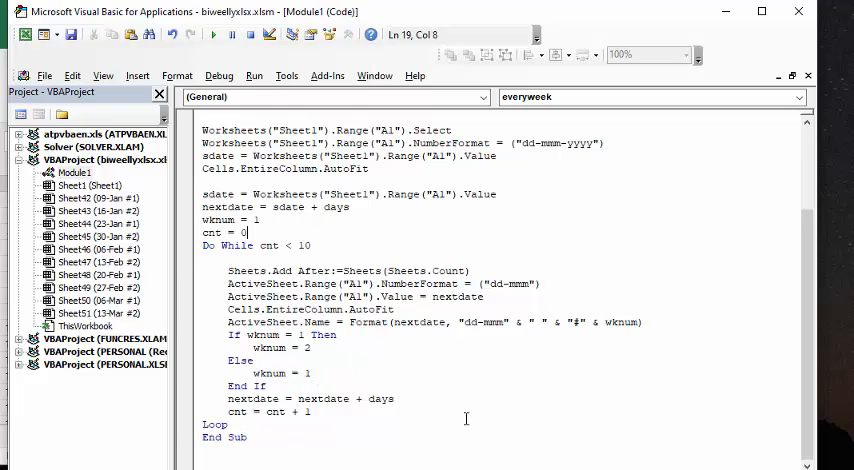
mouse_move(406, 429)
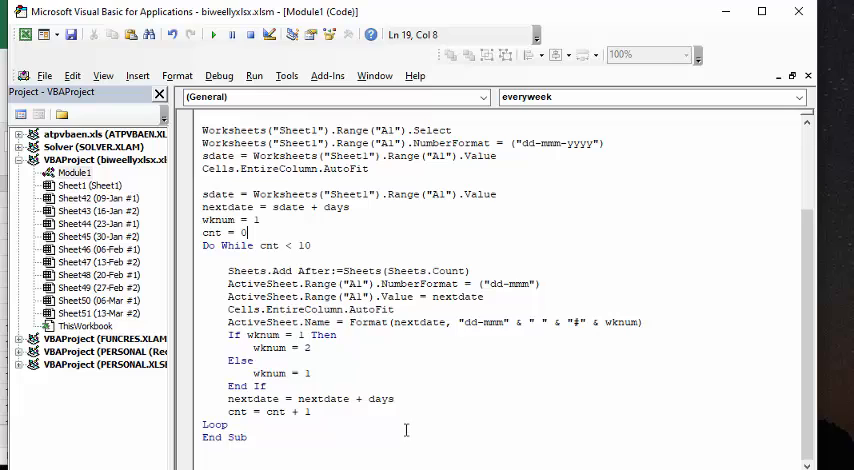
mouse_move(403, 426)
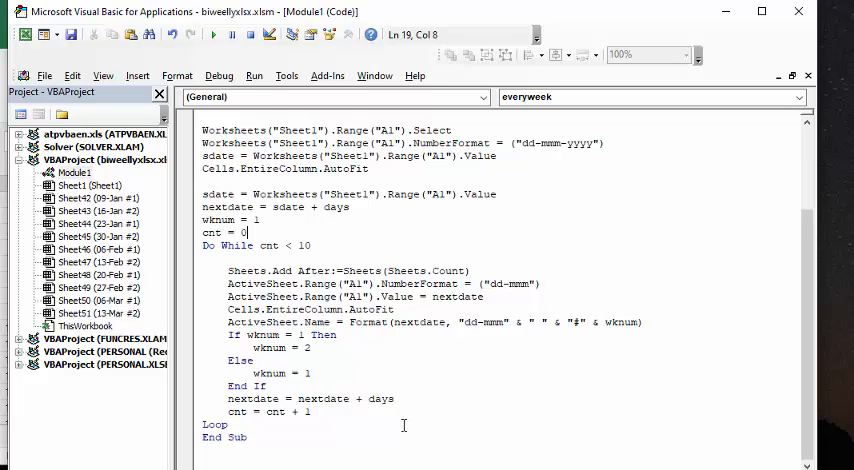